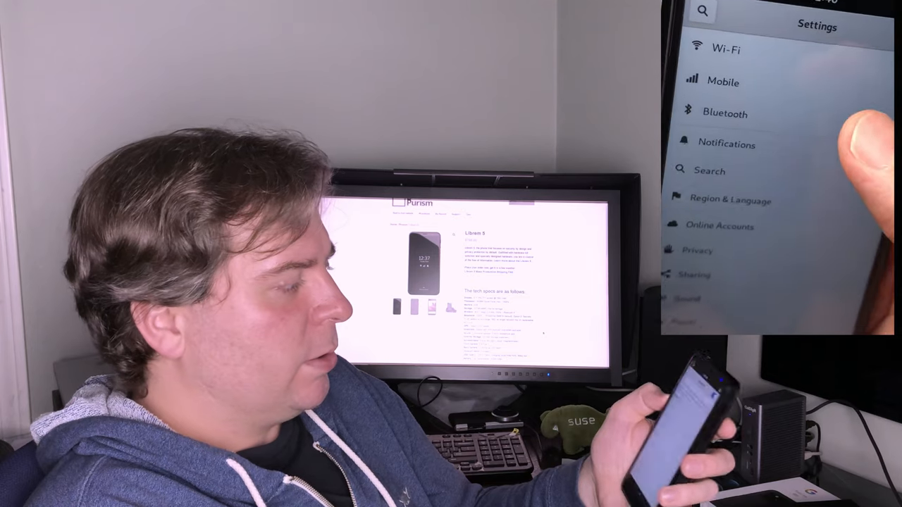
# Open the Bluetooth panel, showing the phone as 'pureos' and nearby devices listed
pyautogui.click(724, 113)
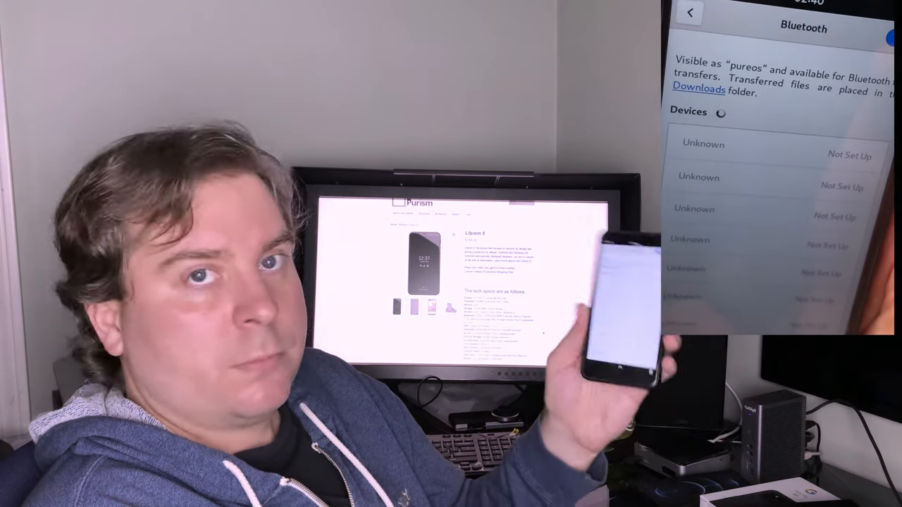